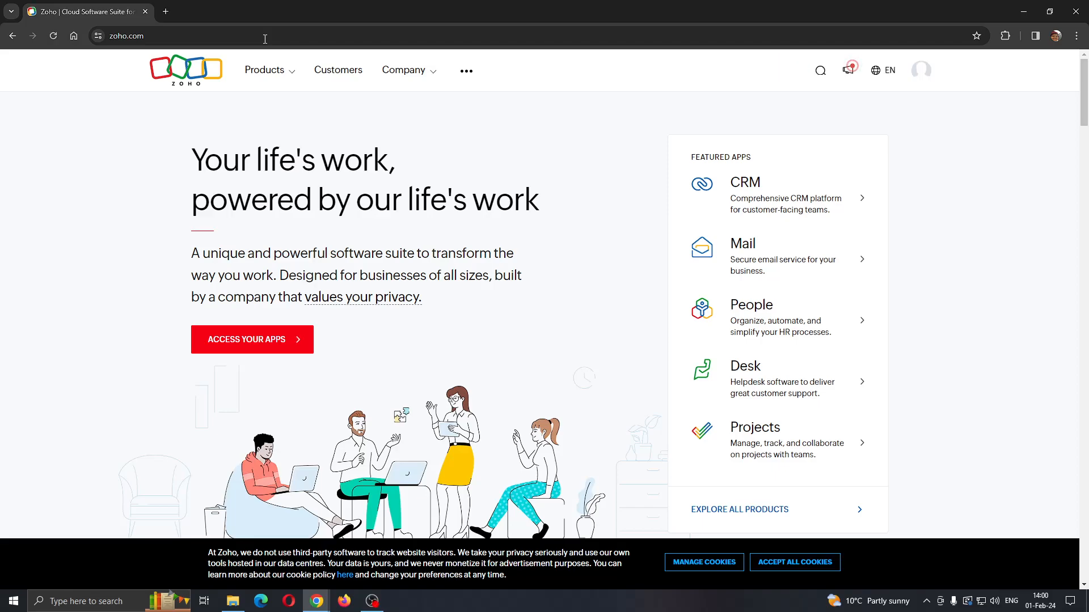
{"action": "mouse_move", "coordinate": [296, 122]}
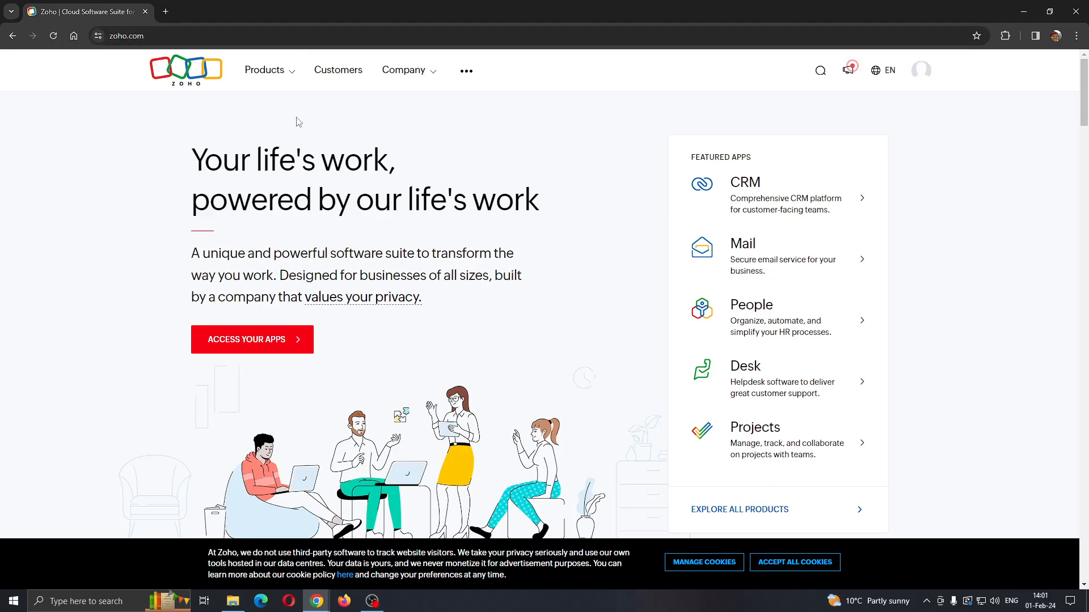
{"action": "mouse_move", "coordinate": [295, 240]}
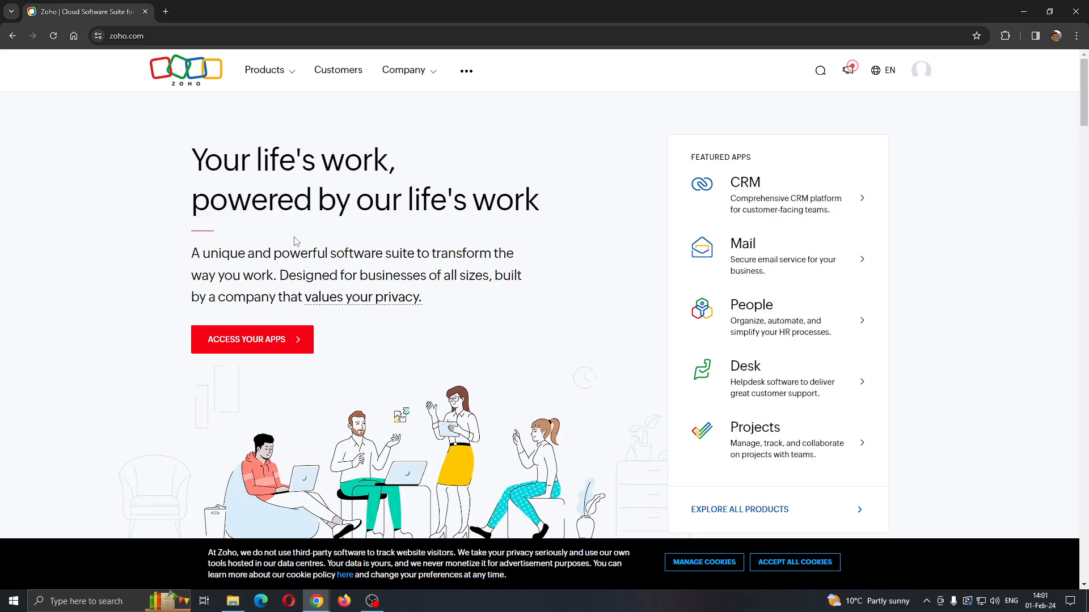
{"action": "mouse_move", "coordinate": [386, 181]}
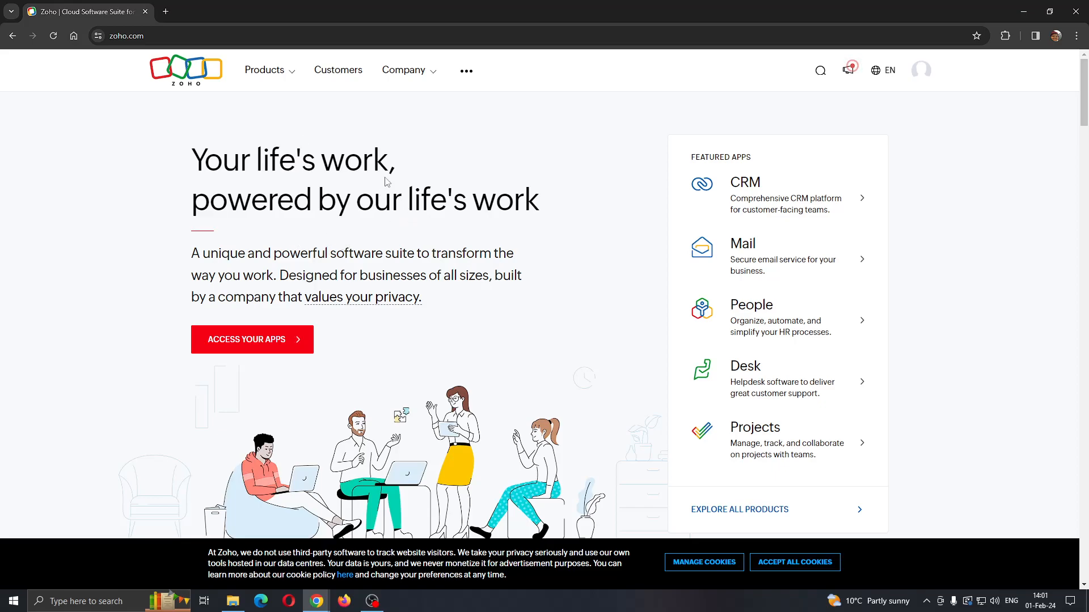
{"action": "mouse_move", "coordinate": [520, 157]}
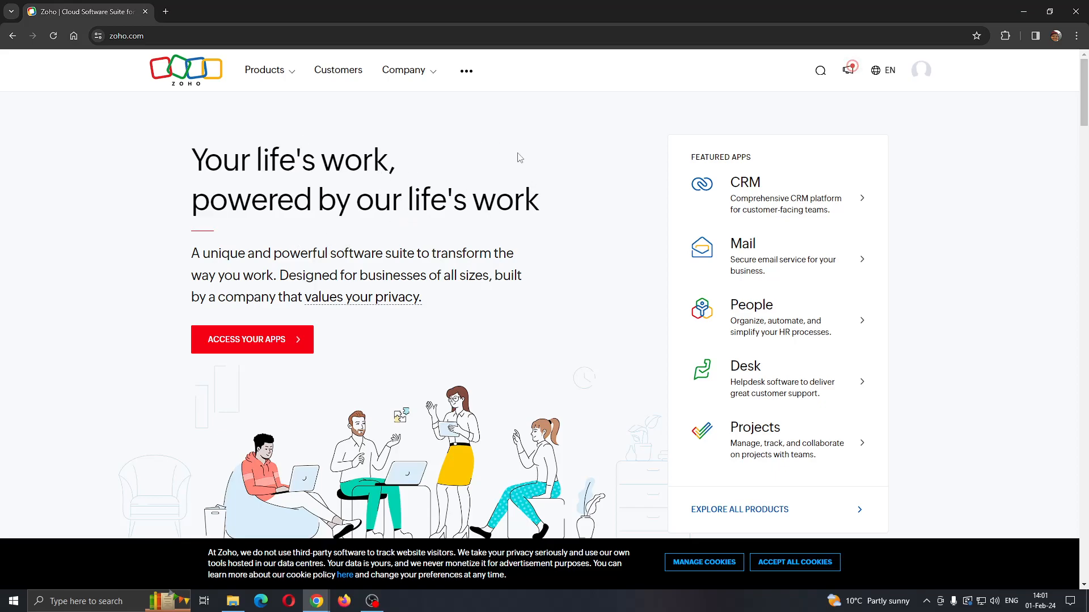
{"action": "mouse_move", "coordinate": [589, 211]}
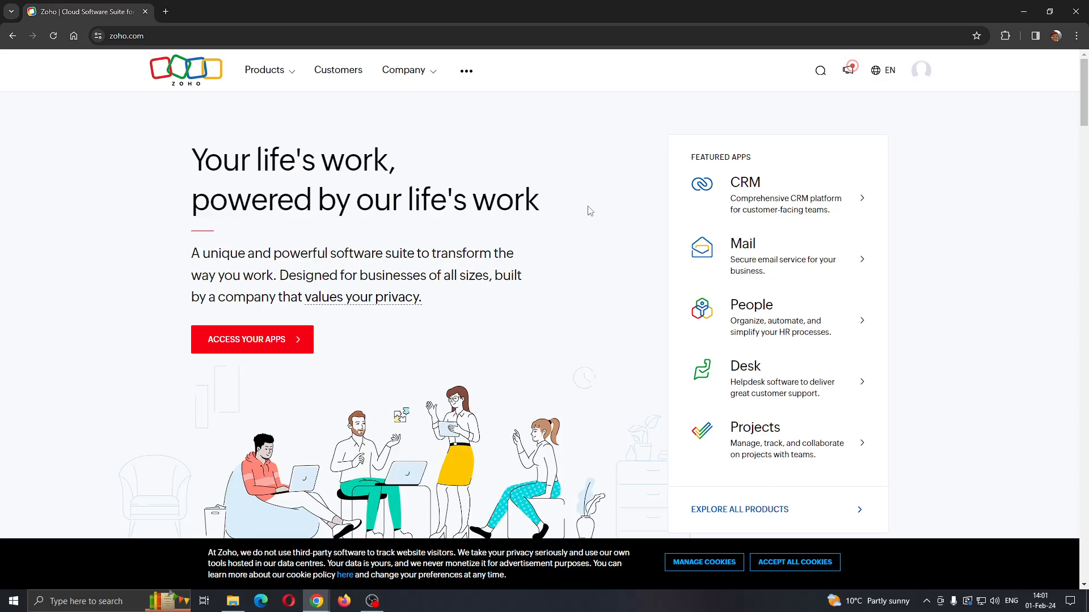
{"action": "mouse_move", "coordinate": [701, 247]}
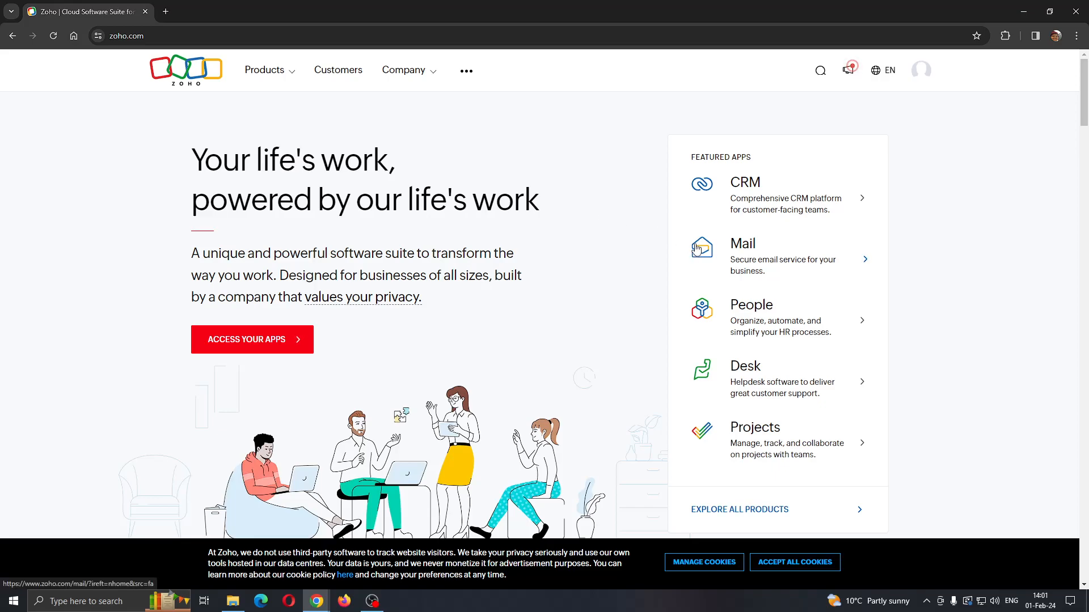
{"action": "mouse_move", "coordinate": [650, 245]}
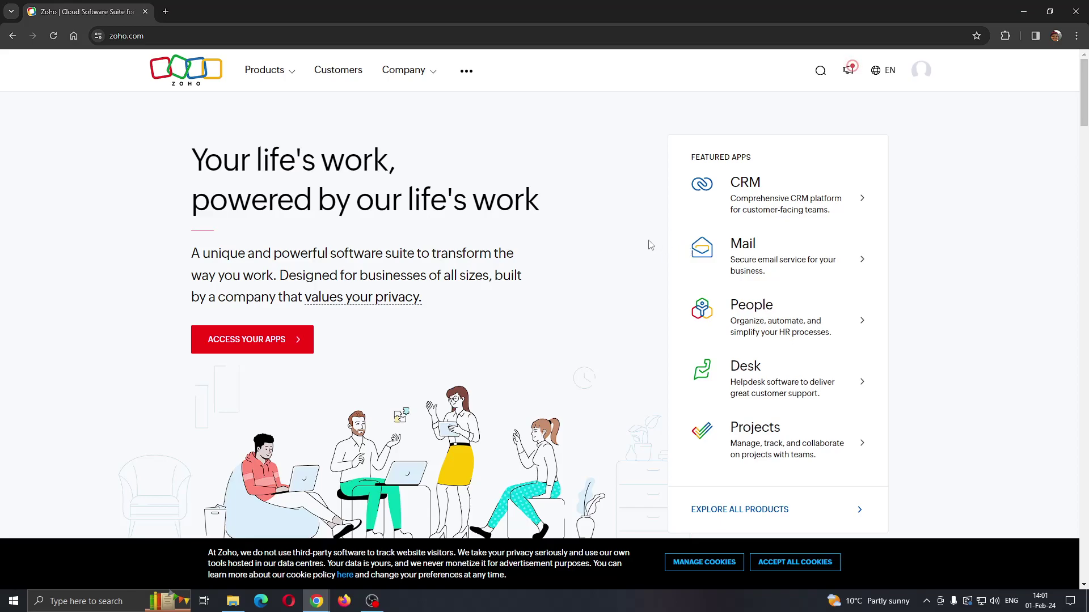
{"action": "mouse_move", "coordinate": [633, 274]}
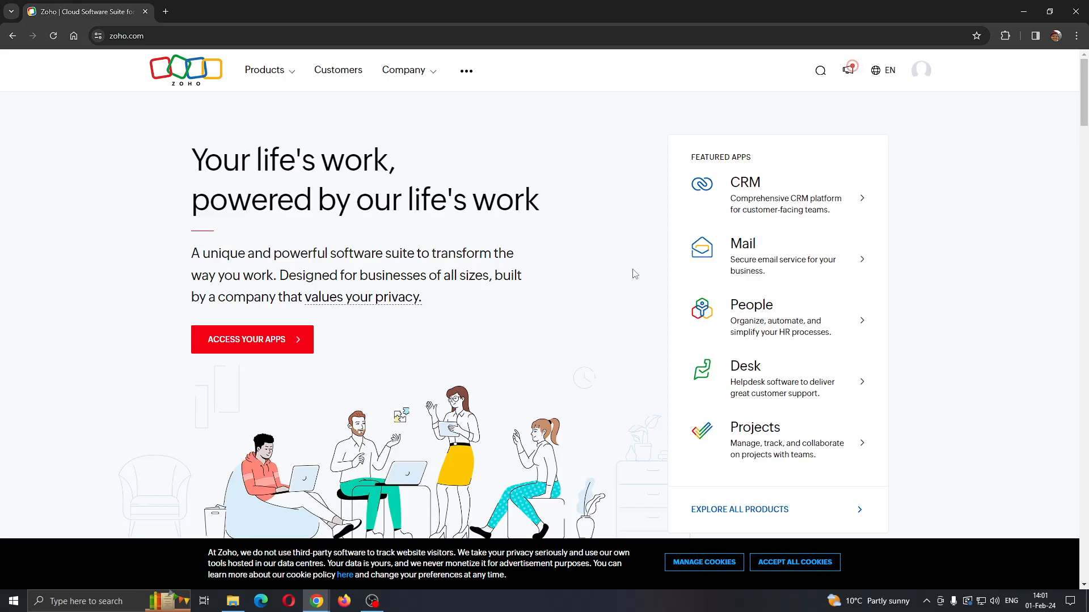
{"action": "mouse_move", "coordinate": [583, 265]}
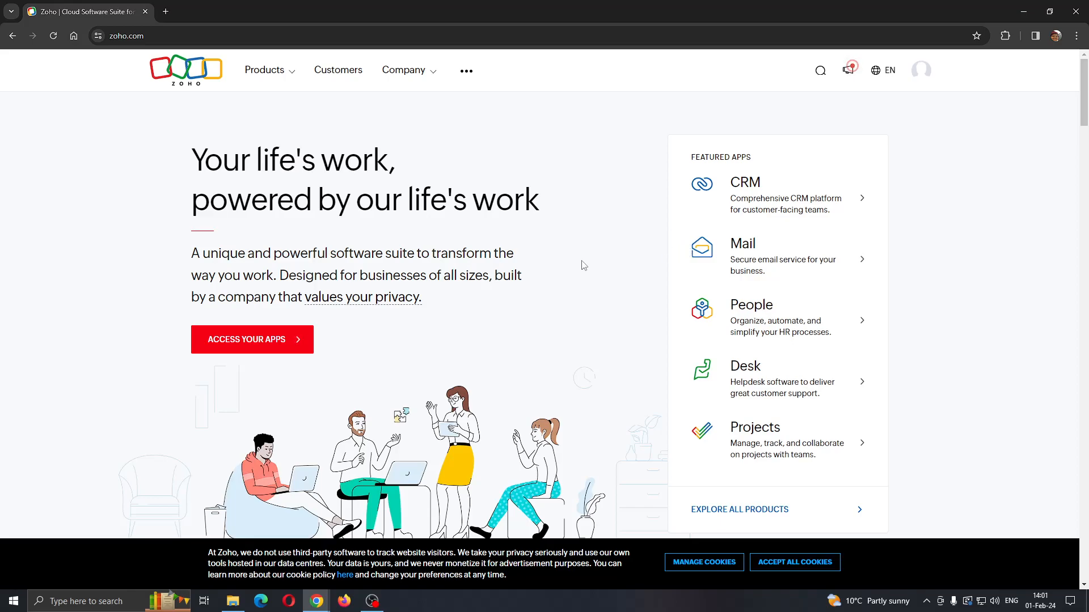
{"action": "mouse_move", "coordinate": [603, 266]}
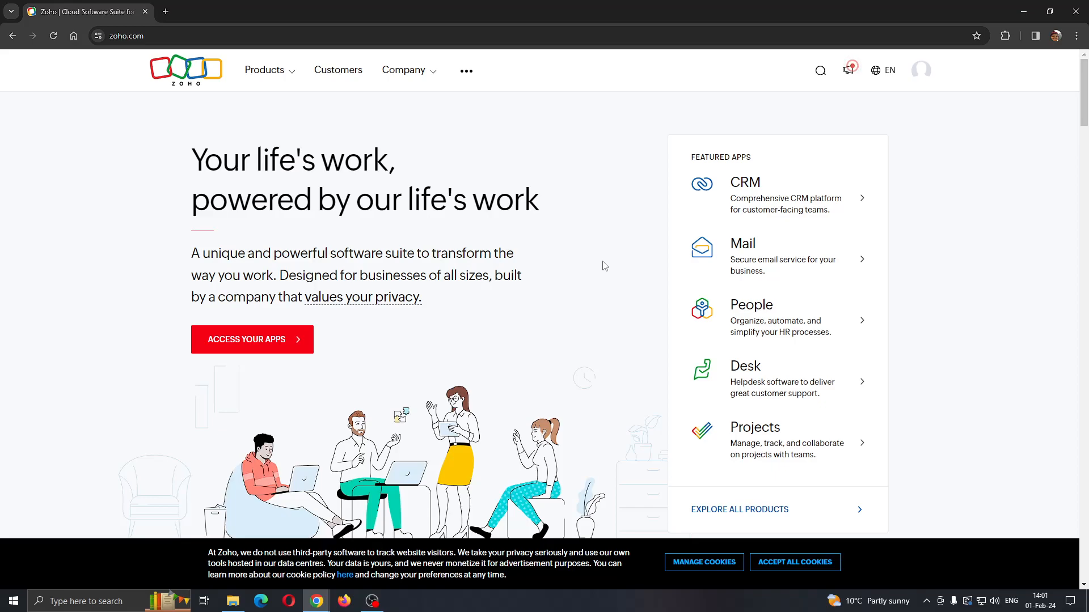
{"action": "mouse_move", "coordinate": [615, 270]}
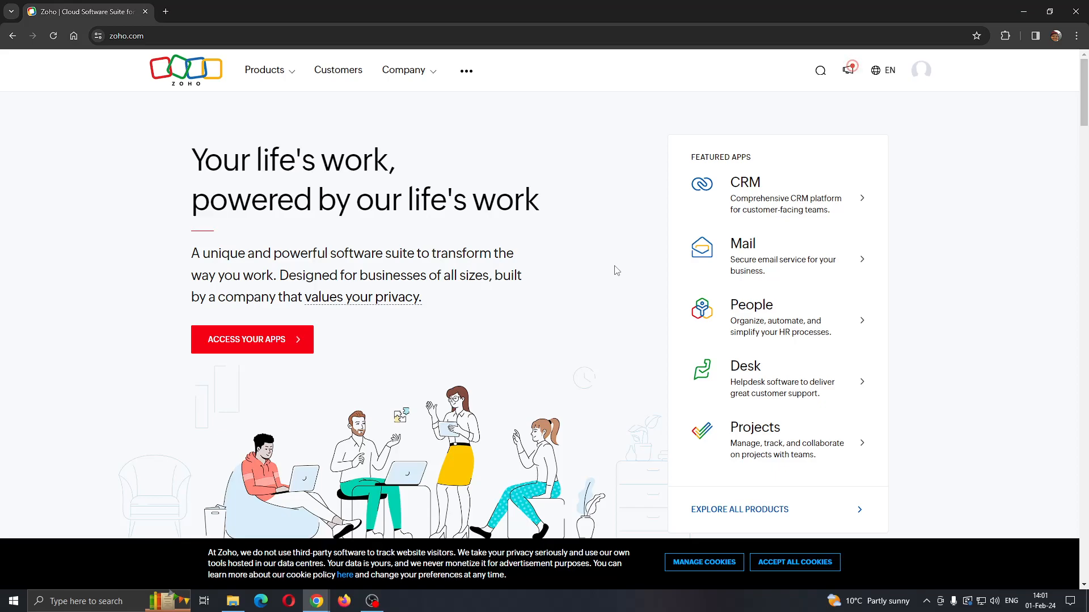
{"action": "mouse_move", "coordinate": [577, 278]}
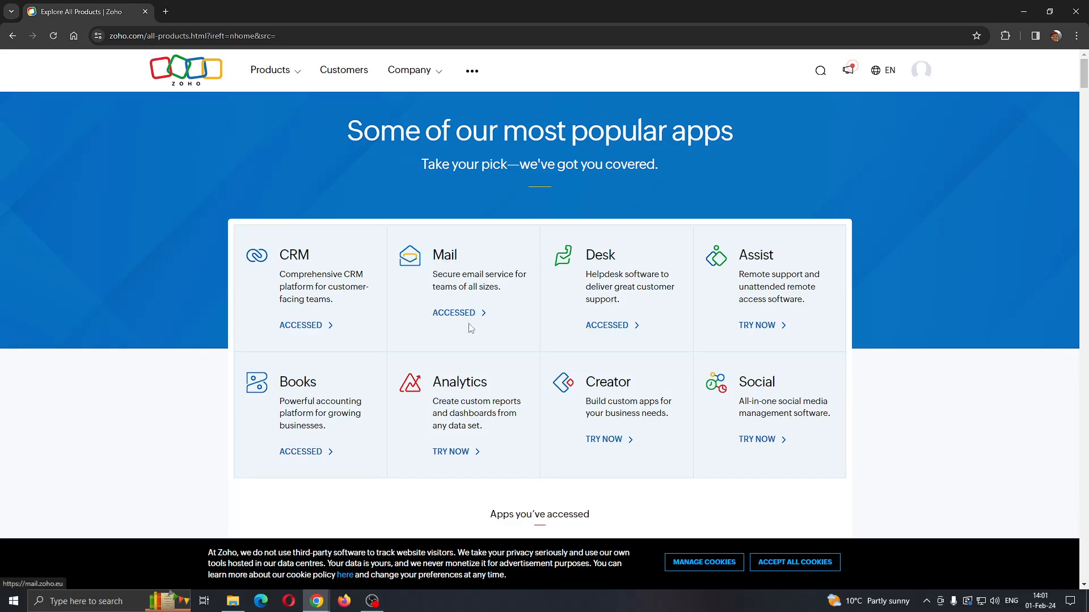
- Launch the Mail app from the Zoho all-products page
{"action": "left_click", "coordinate": [453, 313]}
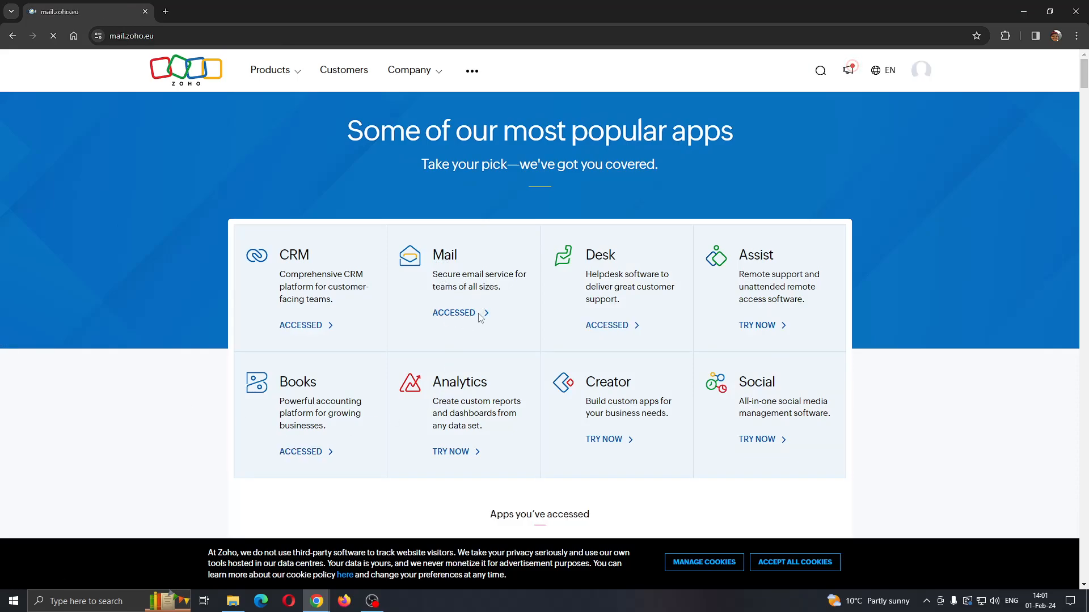
{"action": "mouse_move", "coordinate": [492, 304]}
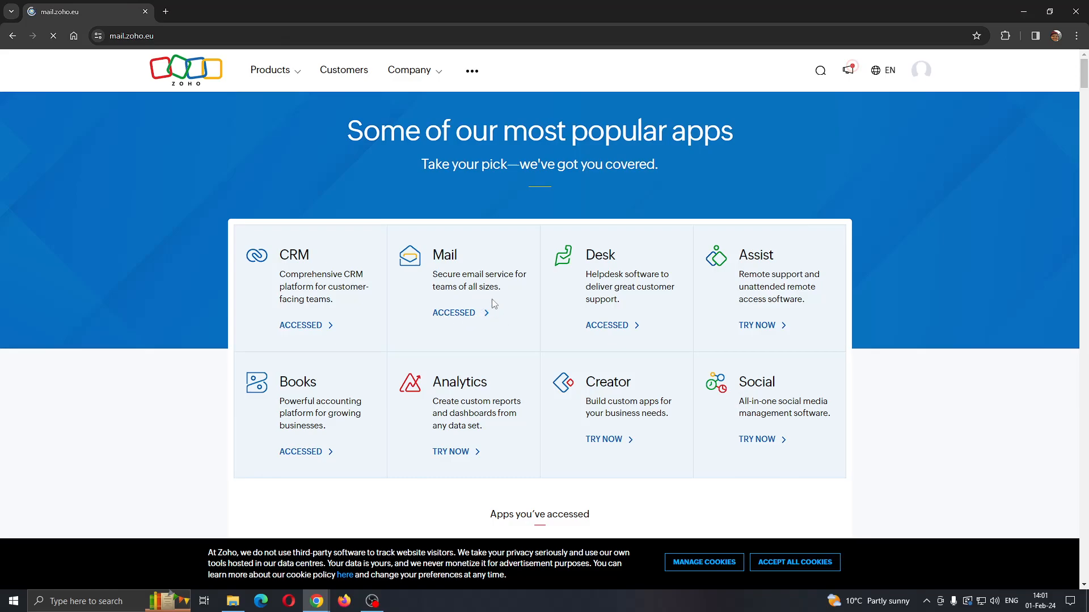
- Land in the Zoho Mail inbox with the Welcome to Zoho Mail message
{"action": "left_click", "coordinate": [453, 313]}
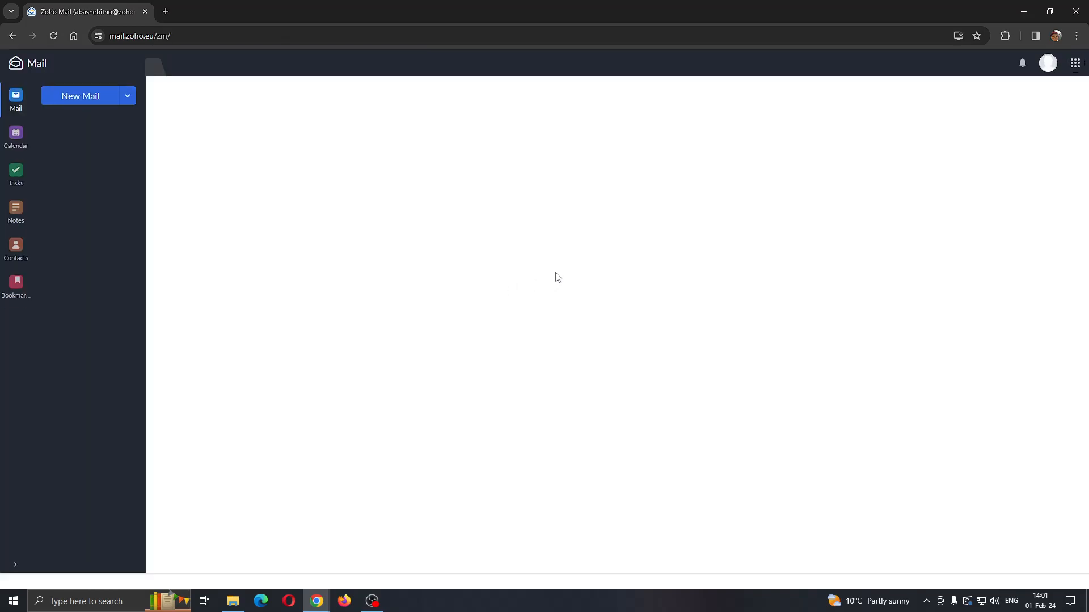
{"action": "mouse_move", "coordinate": [268, 176]}
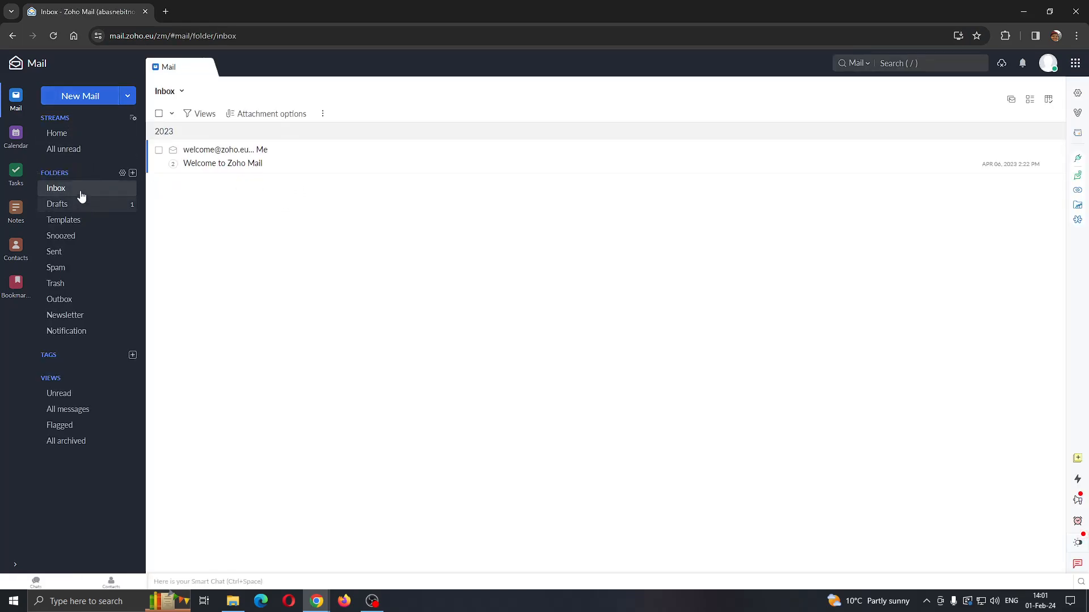
{"action": "mouse_move", "coordinate": [348, 252]}
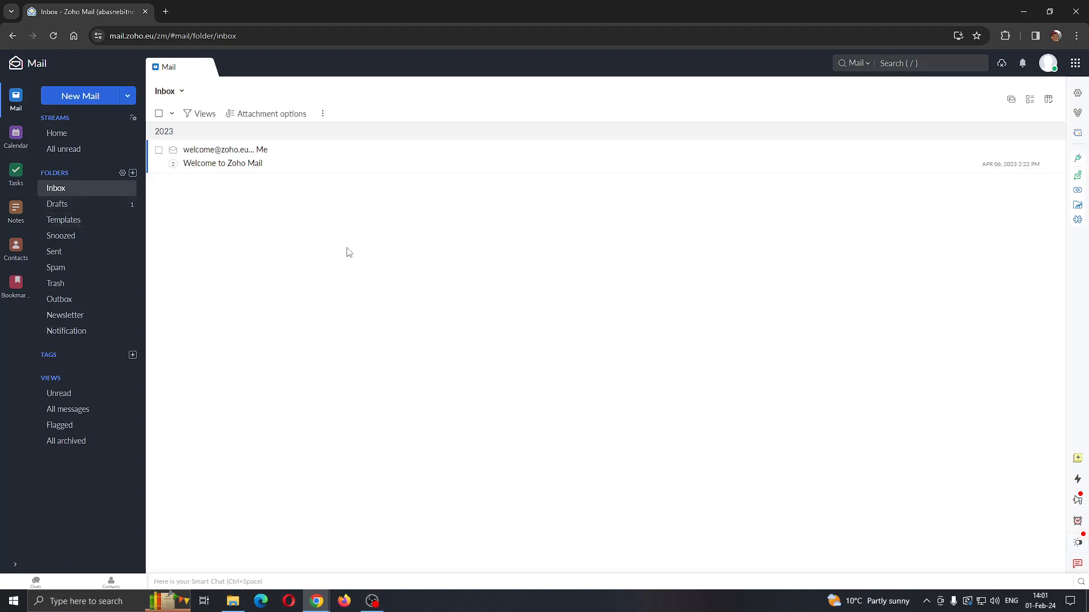
{"action": "mouse_move", "coordinate": [447, 317]}
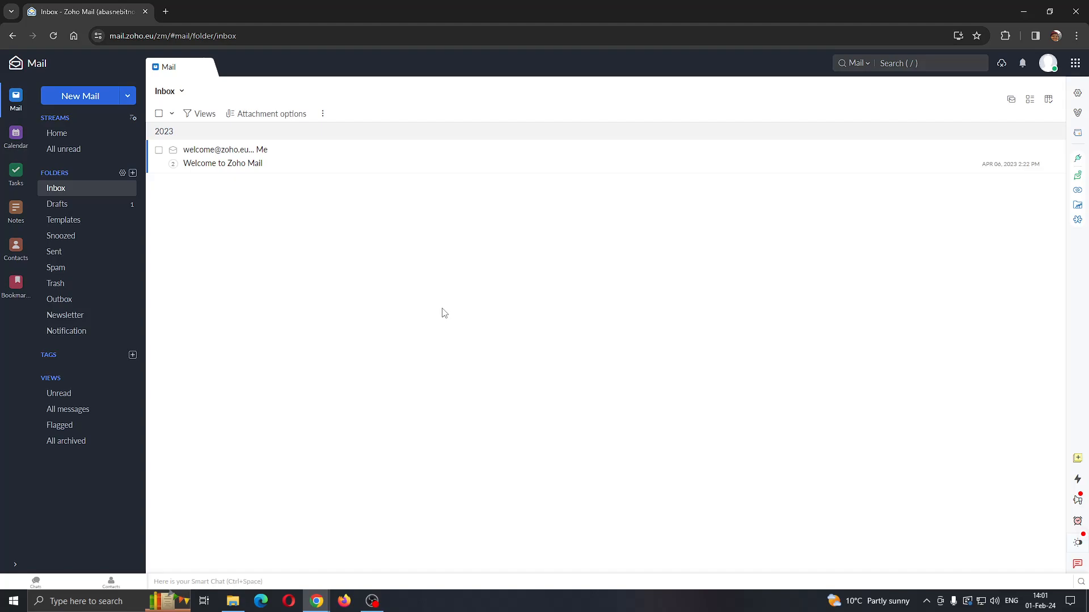
{"action": "mouse_move", "coordinate": [613, 336]}
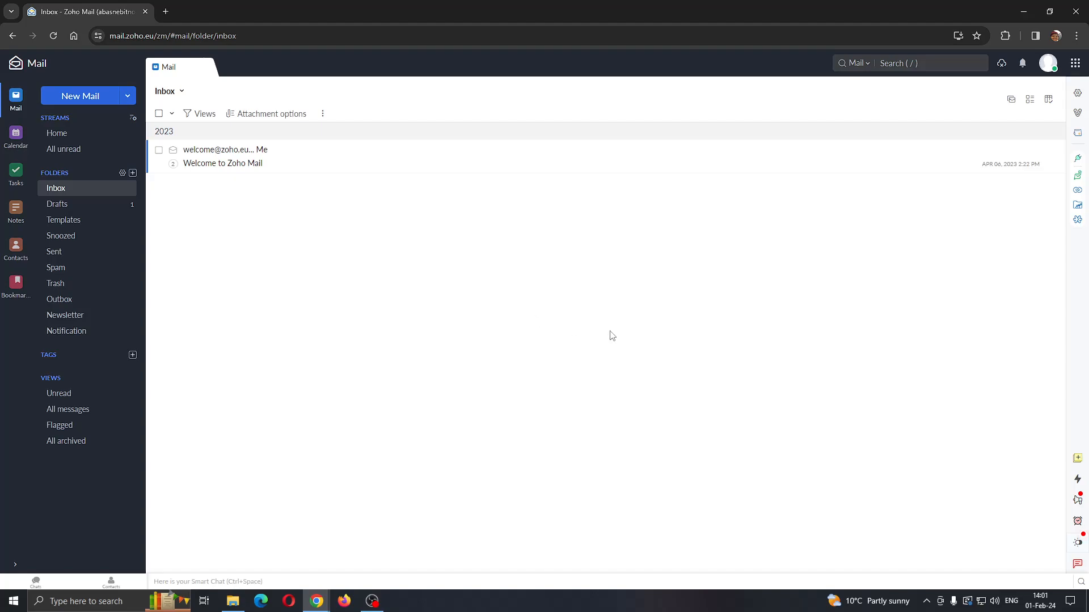
{"action": "mouse_move", "coordinate": [1075, 62]}
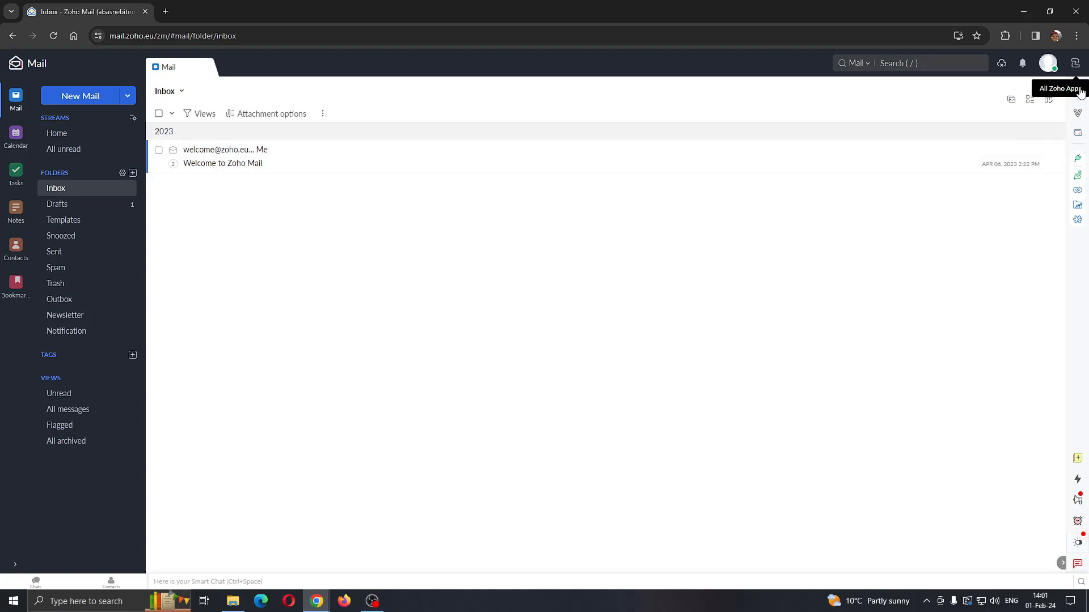
{"action": "mouse_move", "coordinate": [1078, 94]}
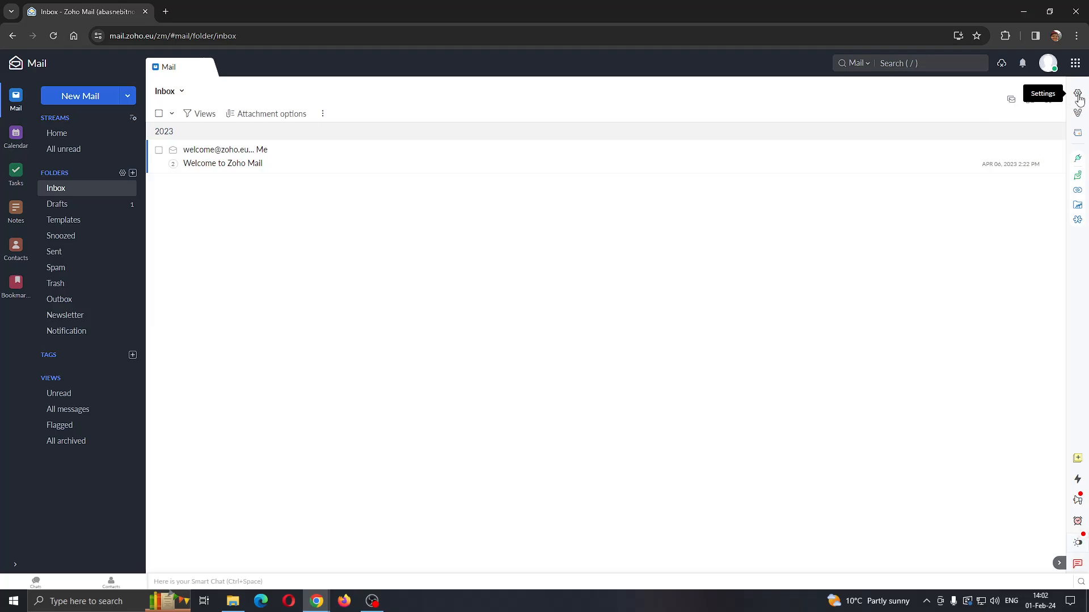
- Bring up mail settings and search them for 'signa' to find signature options
{"action": "left_click", "coordinate": [1079, 94]}
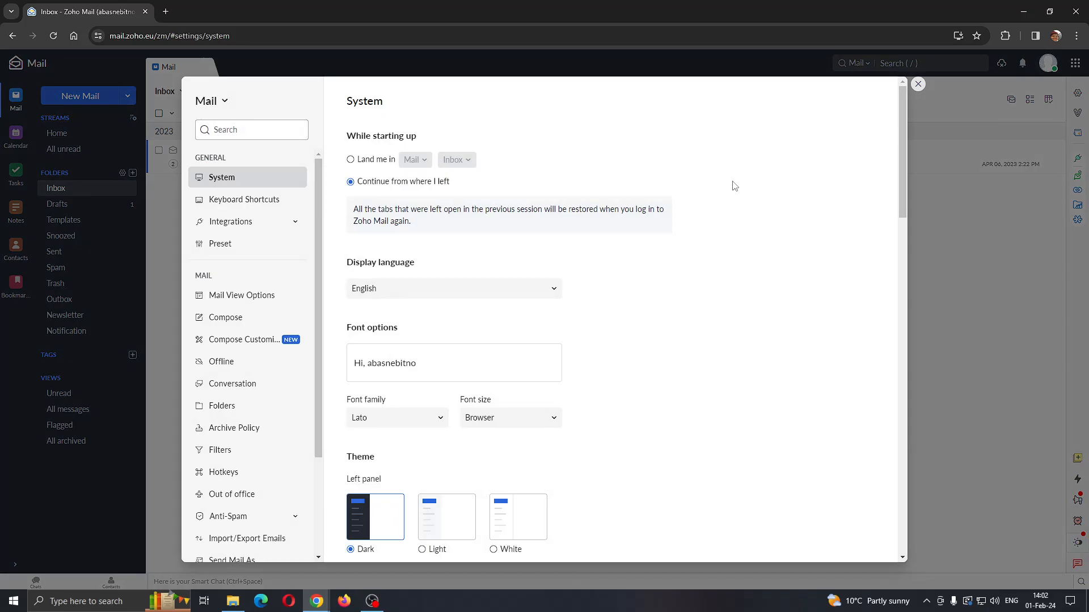
{"action": "mouse_move", "coordinate": [421, 161]}
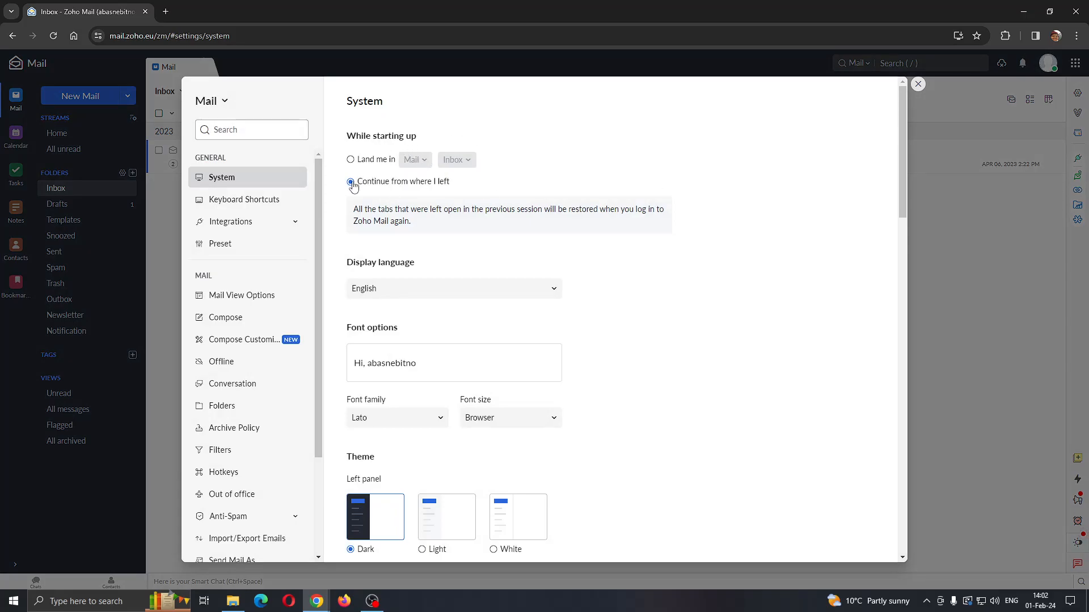
{"action": "left_click", "coordinate": [351, 181]}
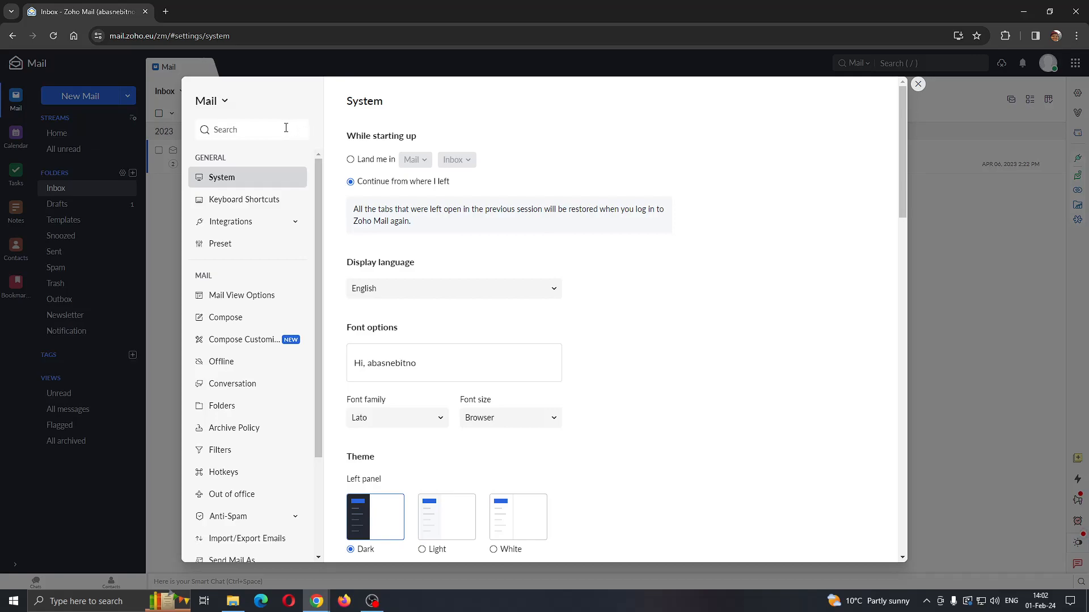
{"action": "mouse_move", "coordinate": [271, 129]}
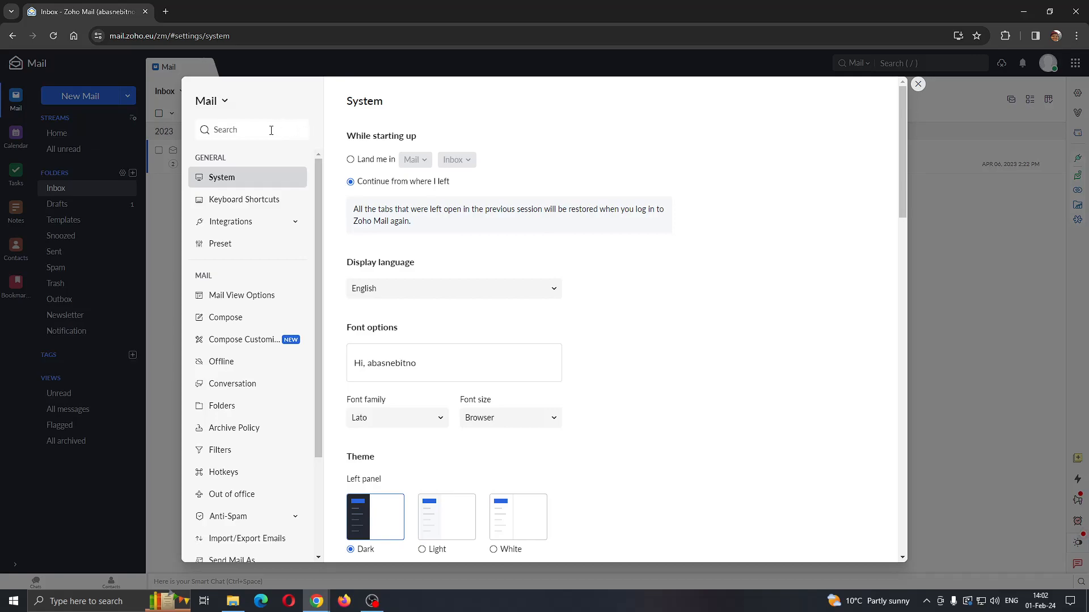
{"action": "left_click", "coordinate": [251, 129]}
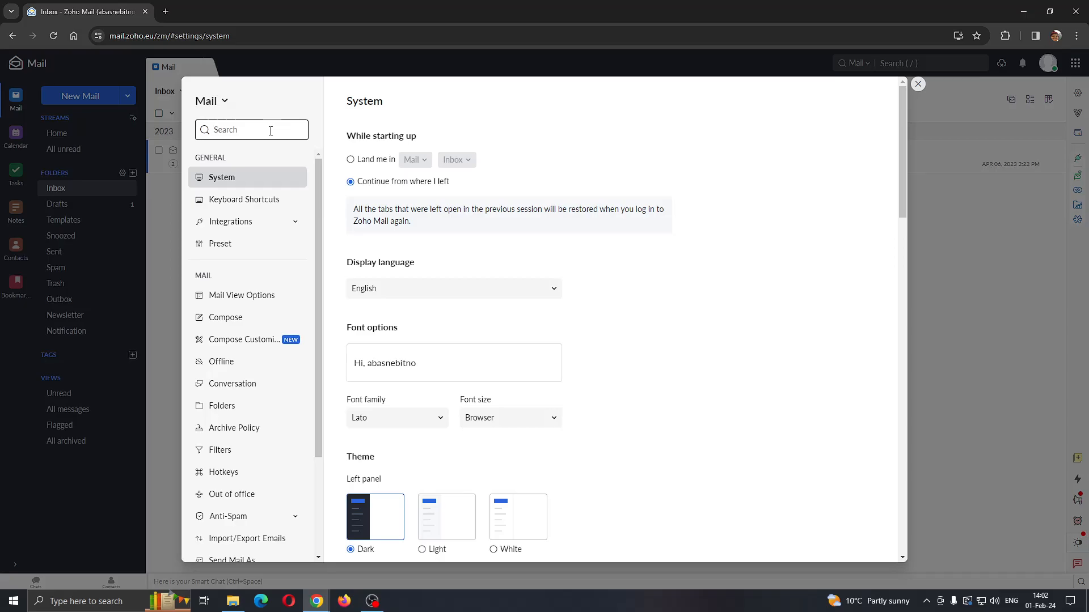
{"action": "type", "text": "signa"}
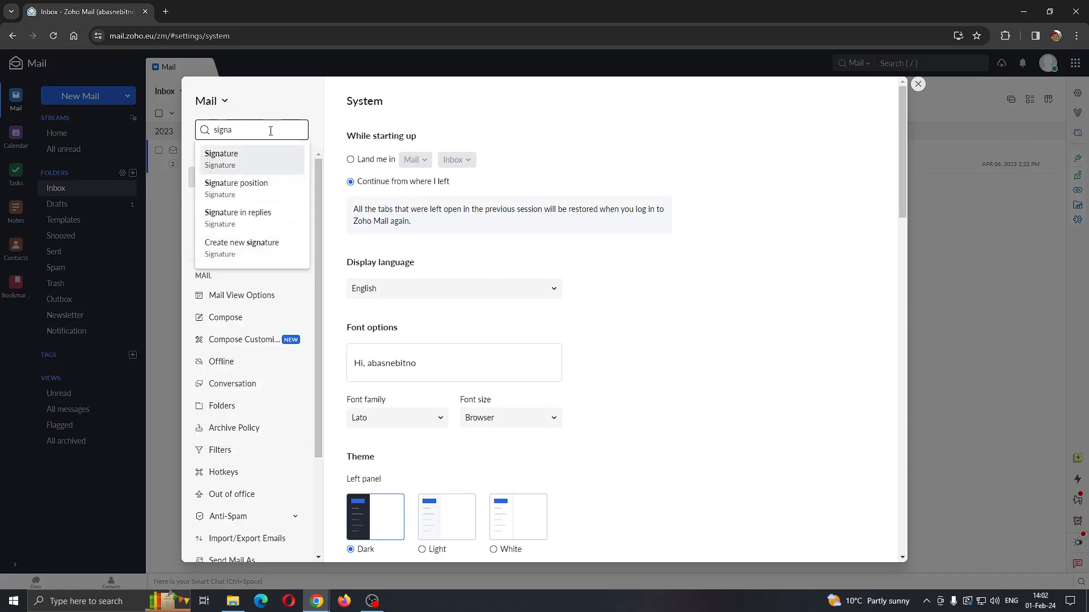
{"action": "mouse_move", "coordinate": [240, 161]}
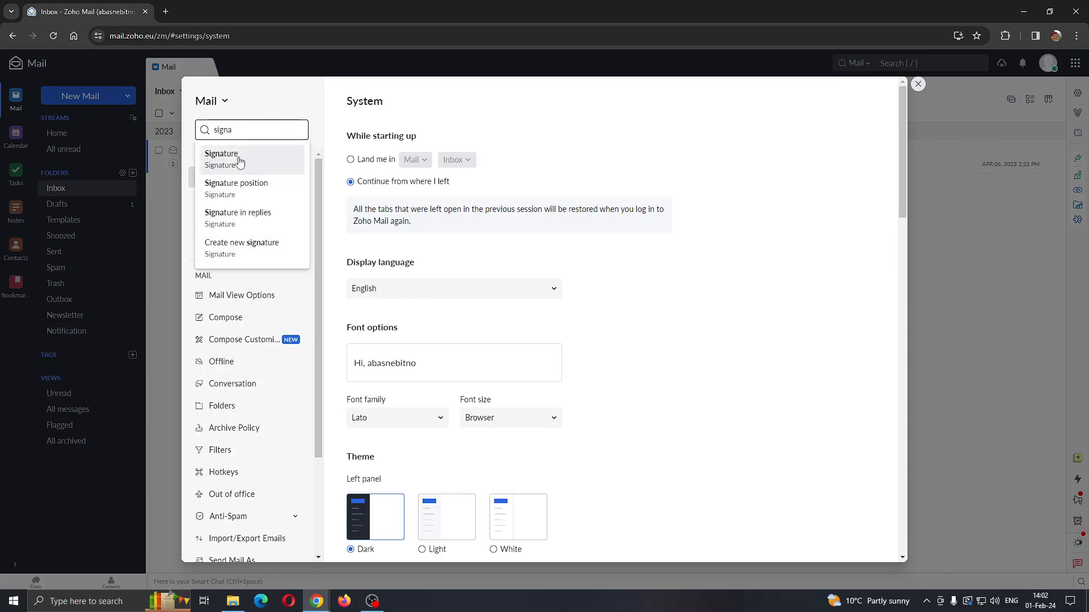
- Show the Signature settings with the existing 'Youtube tutorial' signature
{"action": "left_click", "coordinate": [221, 158]}
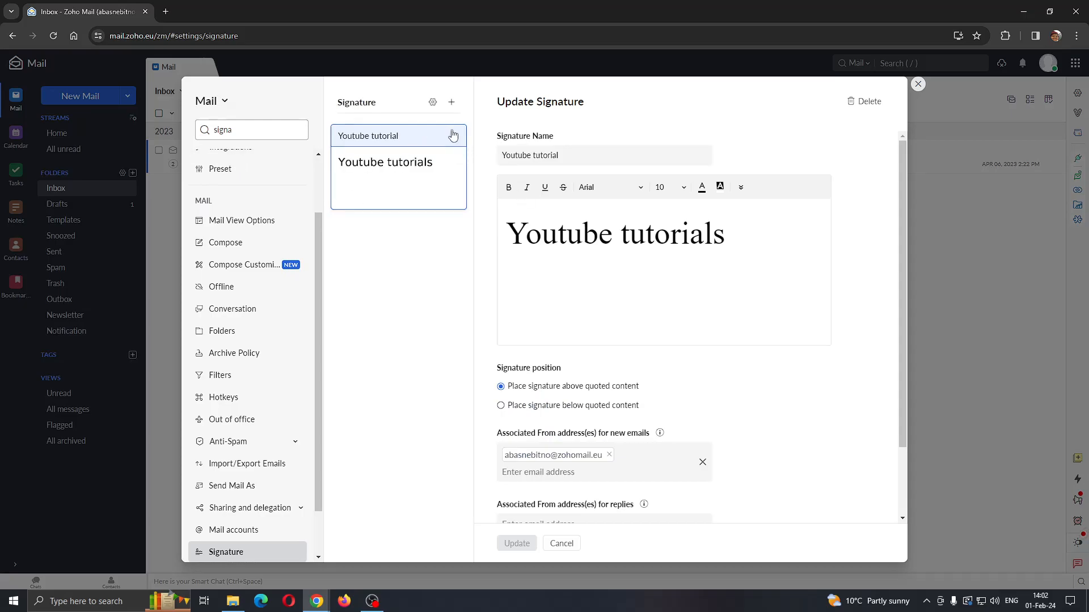
{"action": "mouse_move", "coordinate": [745, 282]}
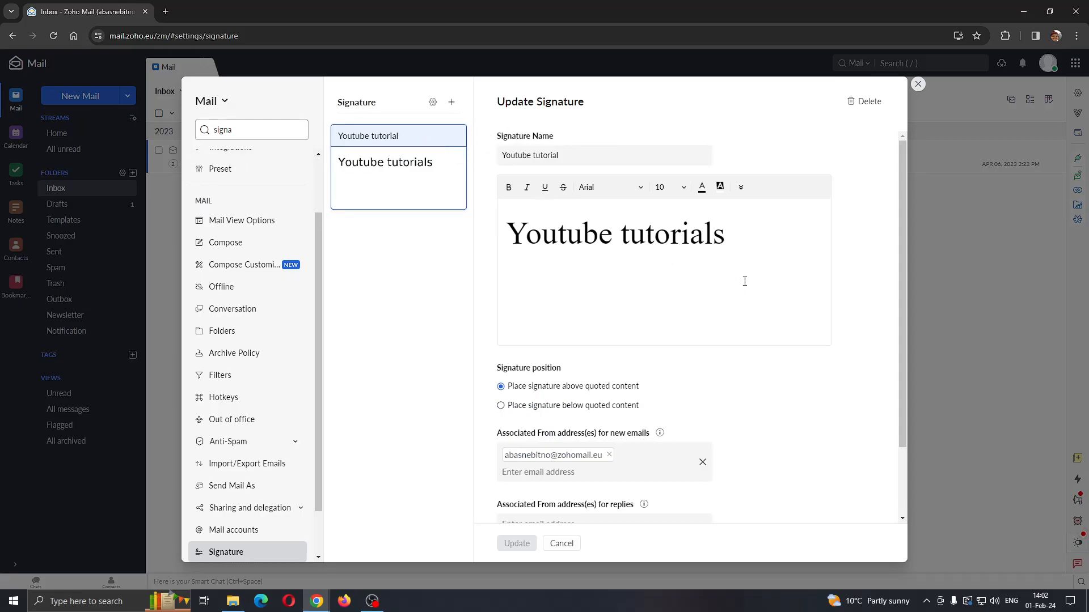
{"action": "mouse_move", "coordinate": [524, 252]}
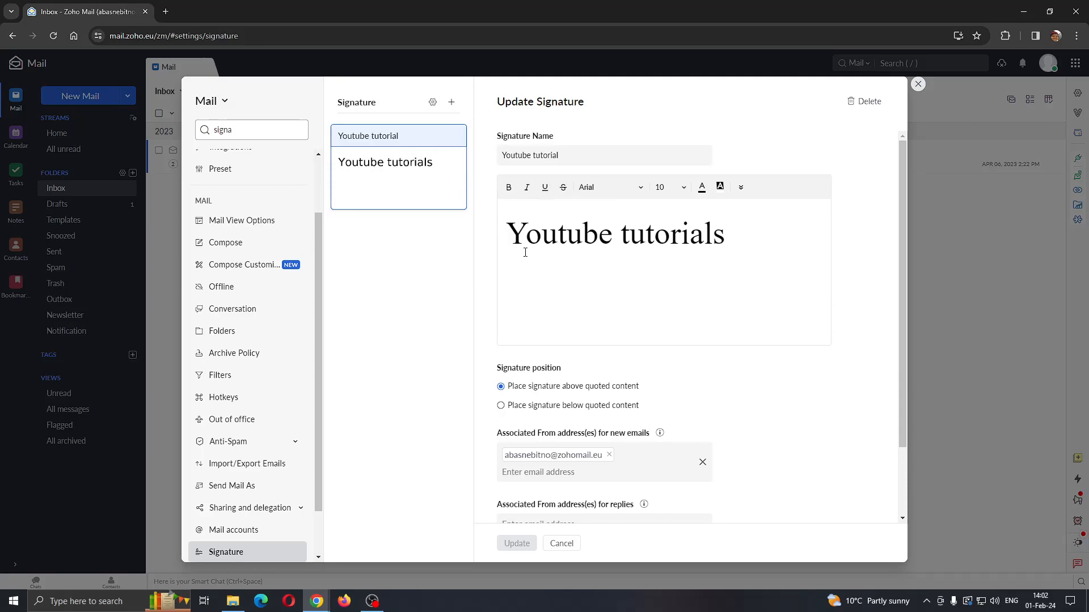
{"action": "mouse_move", "coordinate": [904, 274]}
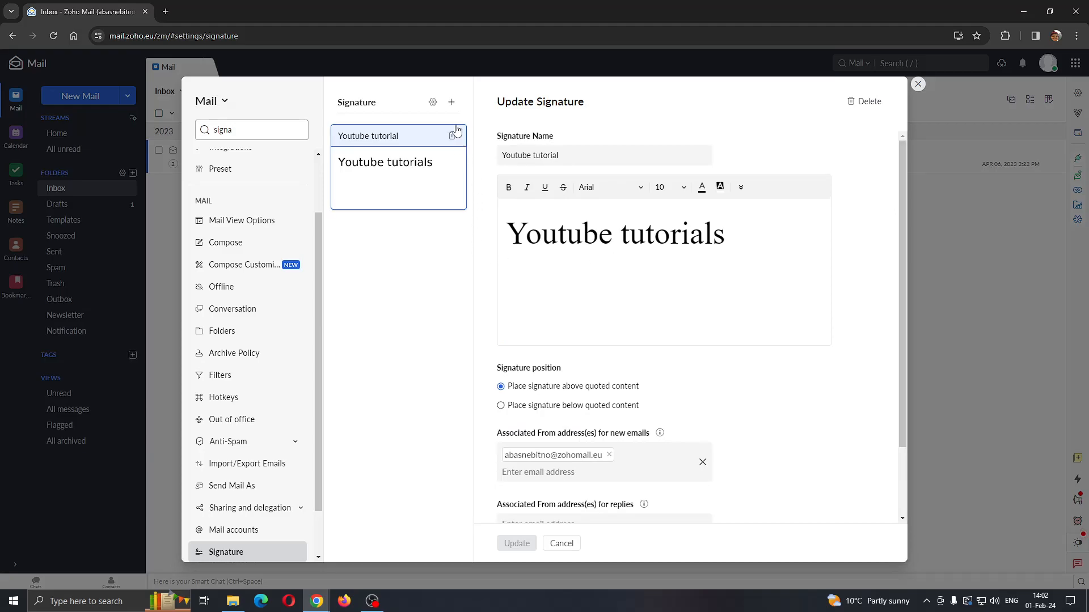
- View a blank new-signature form, return to 'Youtube tutorial', then close settings to the inbox
{"action": "left_click", "coordinate": [452, 102]}
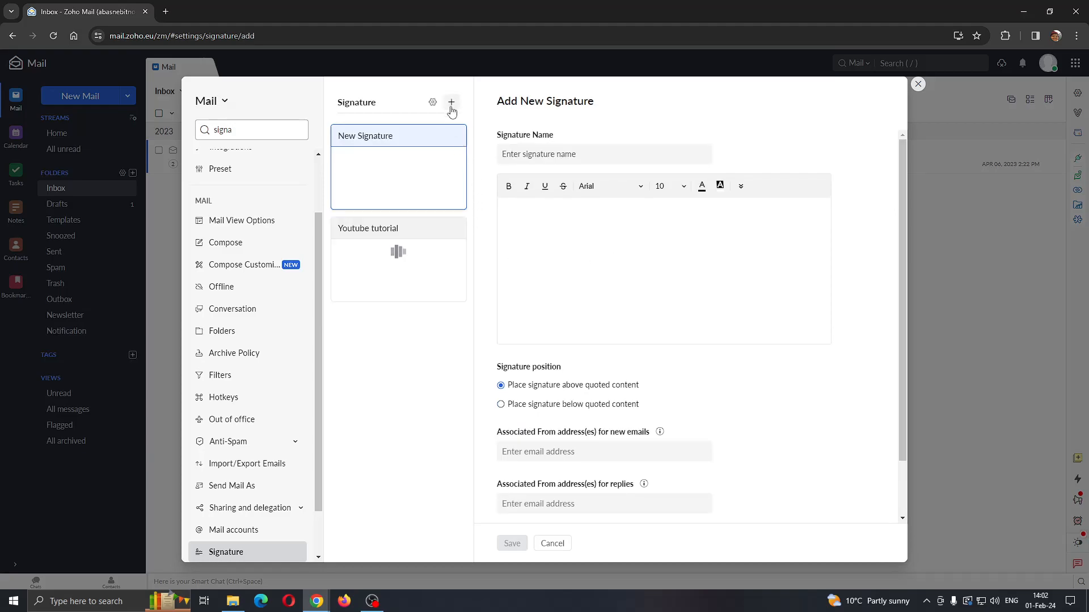
{"action": "mouse_move", "coordinate": [478, 142]}
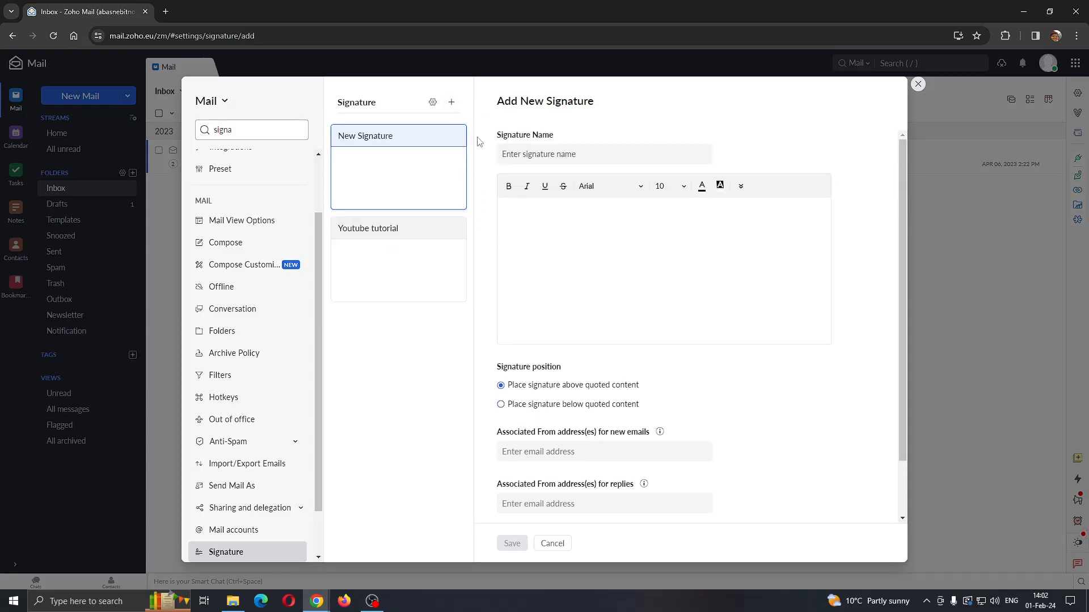
{"action": "left_click", "coordinate": [367, 228]}
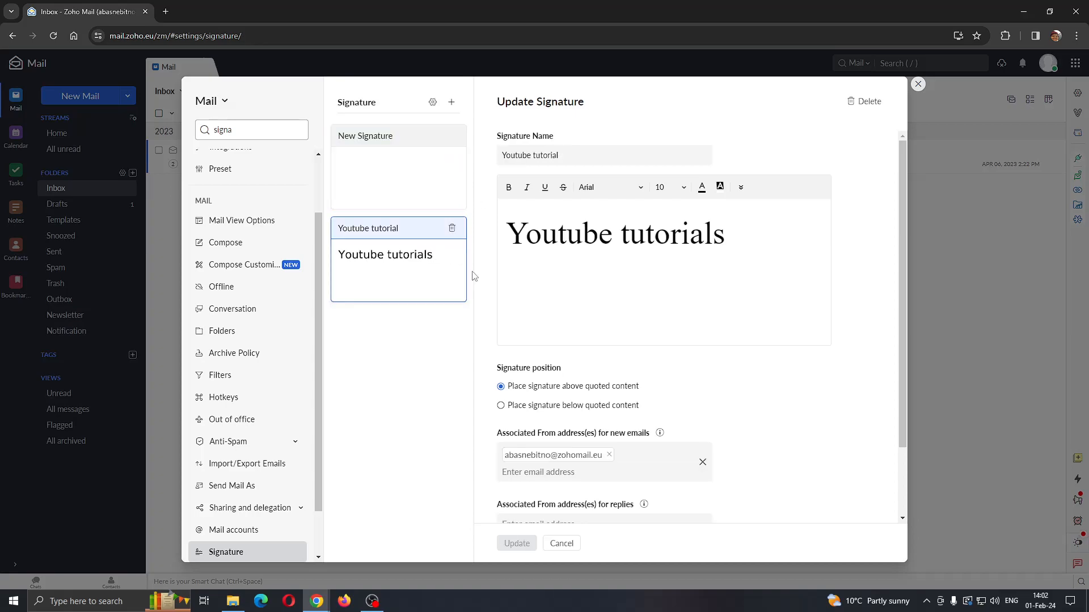
{"action": "mouse_move", "coordinate": [370, 278]}
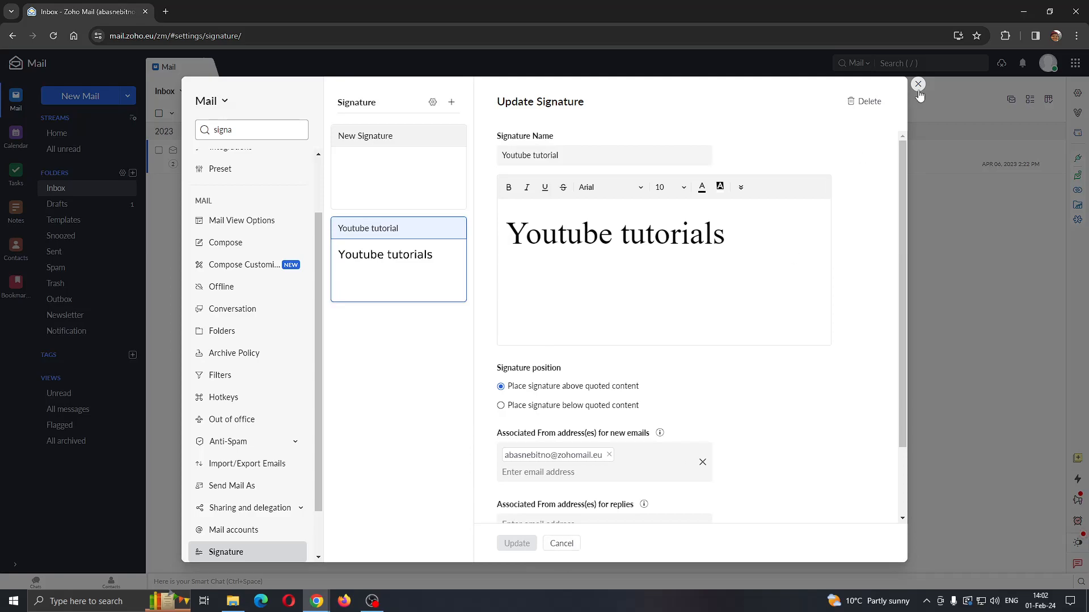
{"action": "left_click", "coordinate": [918, 83]}
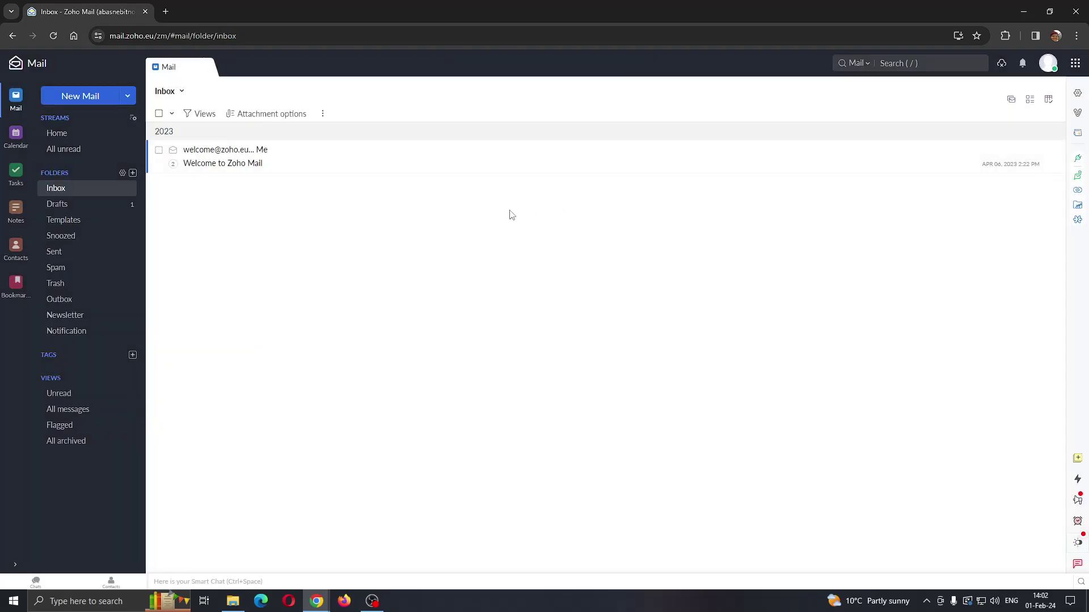